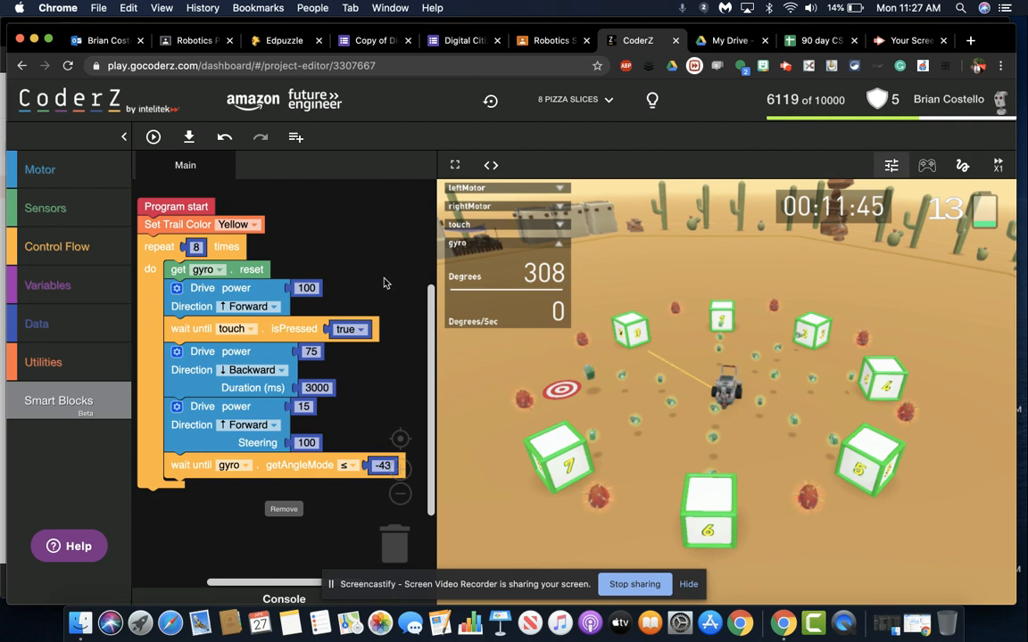
{"action": "mouse_move", "coordinate": [532, 259]}
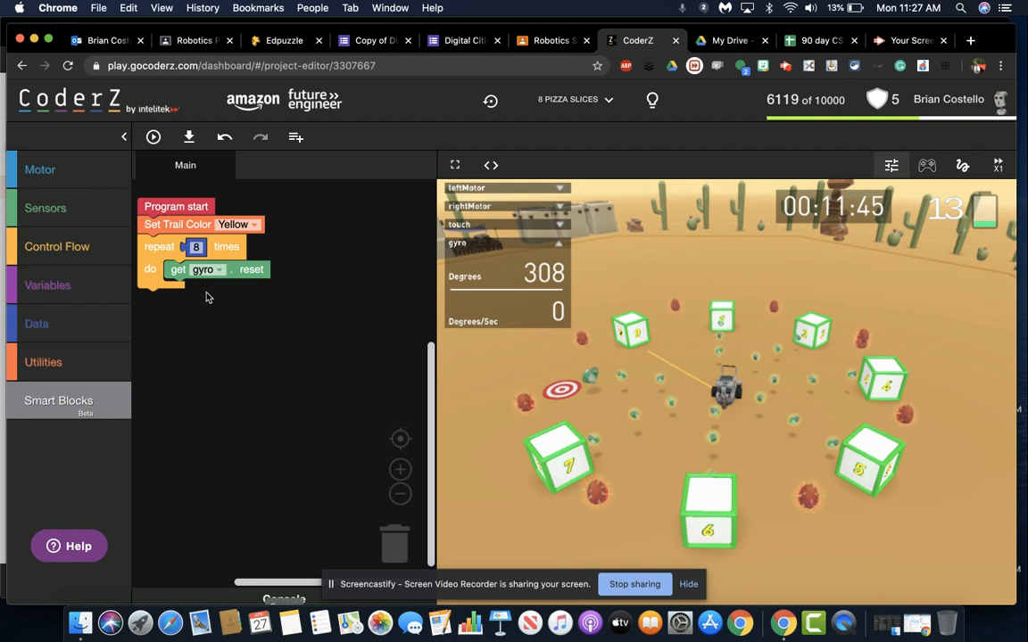
{"action": "mouse_move", "coordinate": [186, 403]}
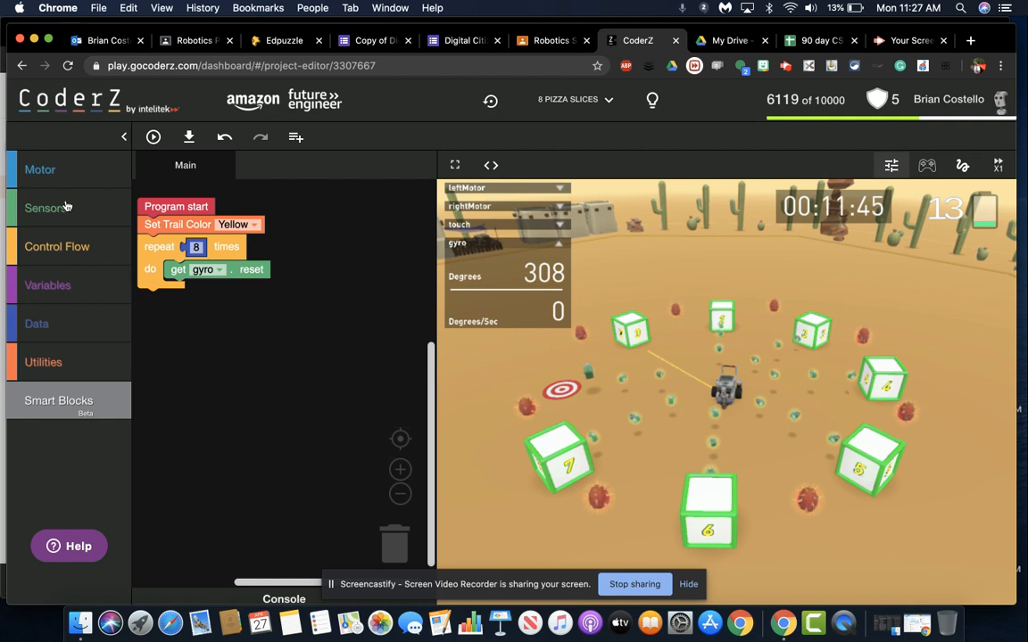
Step: Add a forward Drive at power 100 and a wait until touch isPressed is true
{"action": "left_click", "coordinate": [39, 169]}
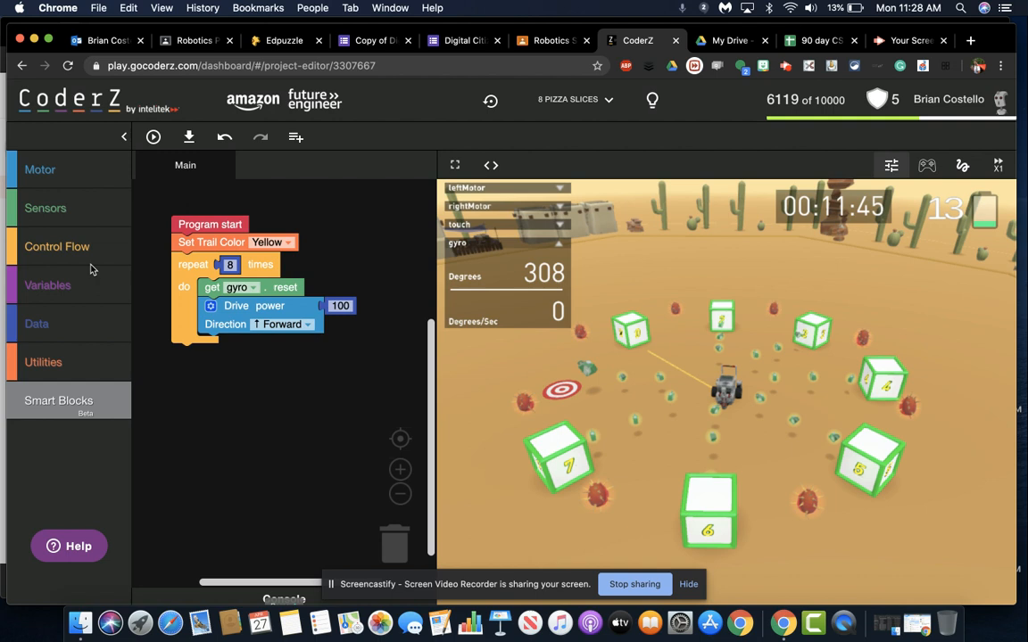
{"action": "left_click", "coordinate": [57, 246]}
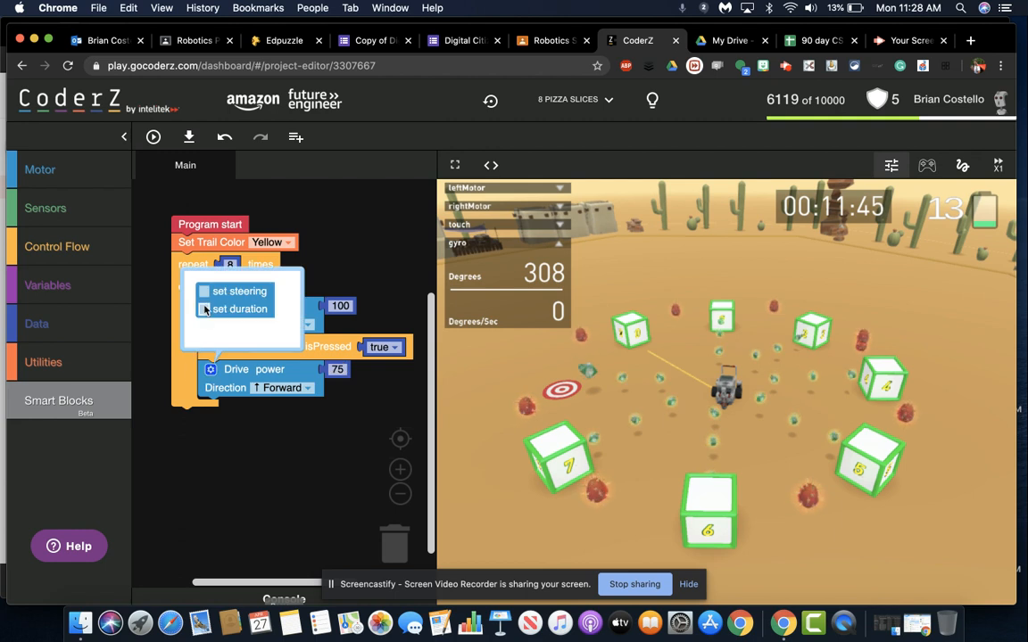
Step: Add a Drive at power 75 with Duration enabled and set to 3000 ms
{"action": "left_click", "coordinate": [203, 309]}
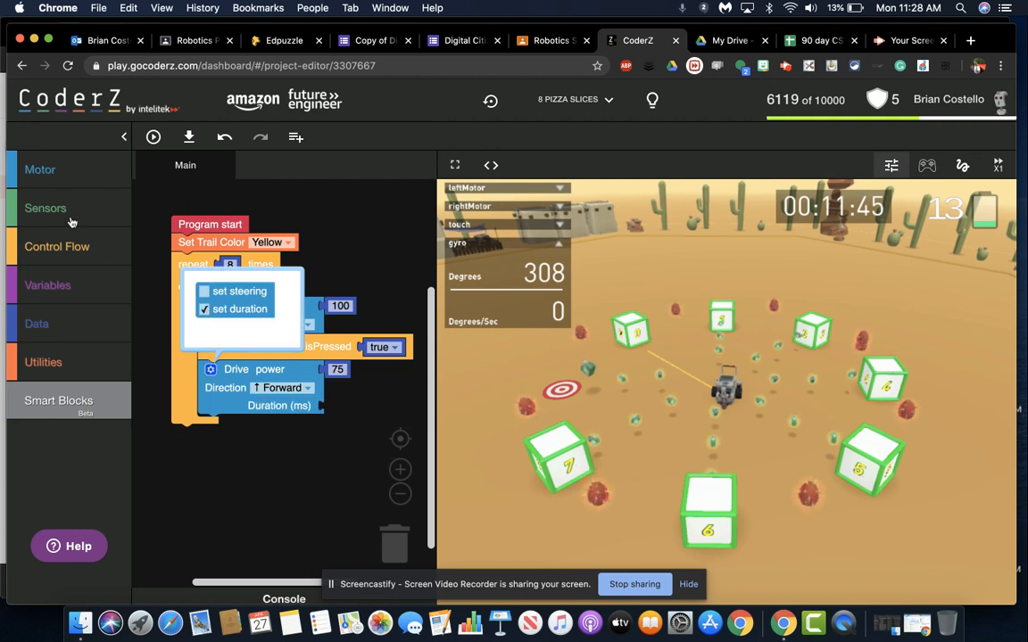
{"action": "right_click", "coordinate": [339, 305]}
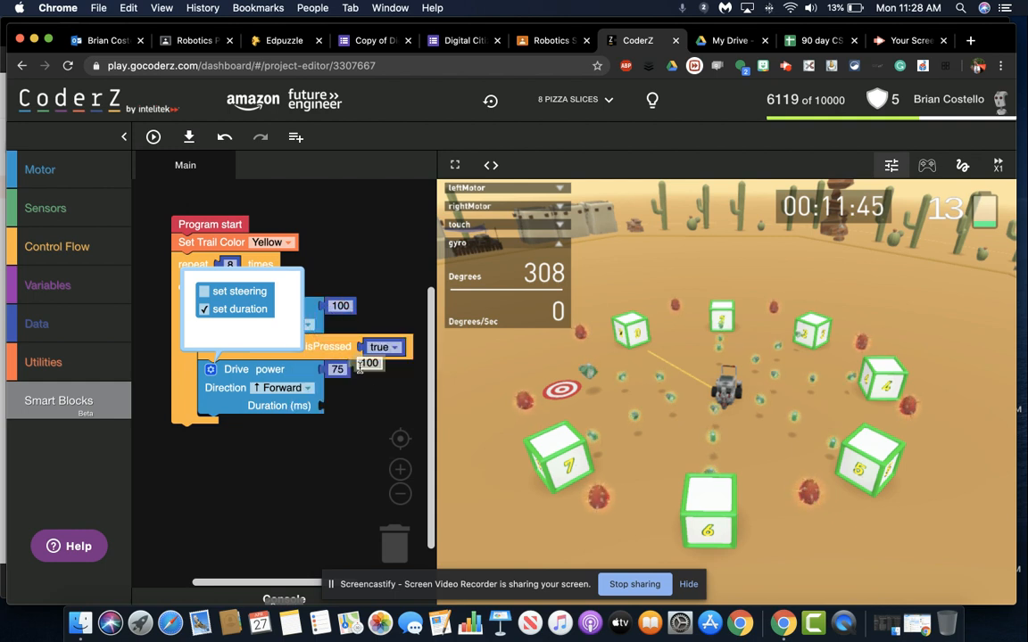
{"action": "left_click", "coordinate": [339, 405]}
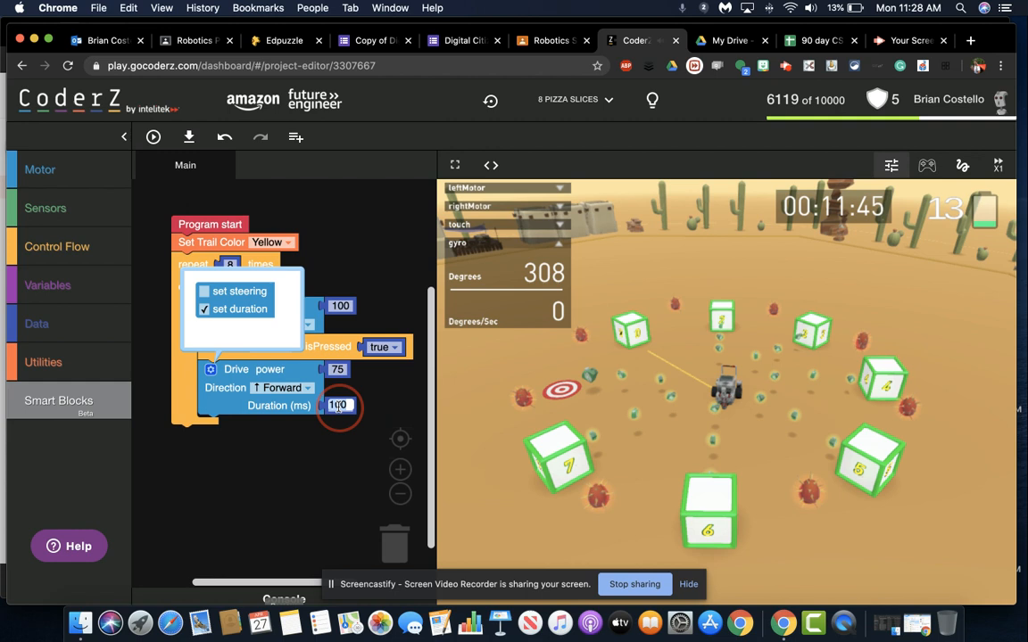
{"action": "type", "text": "3000"}
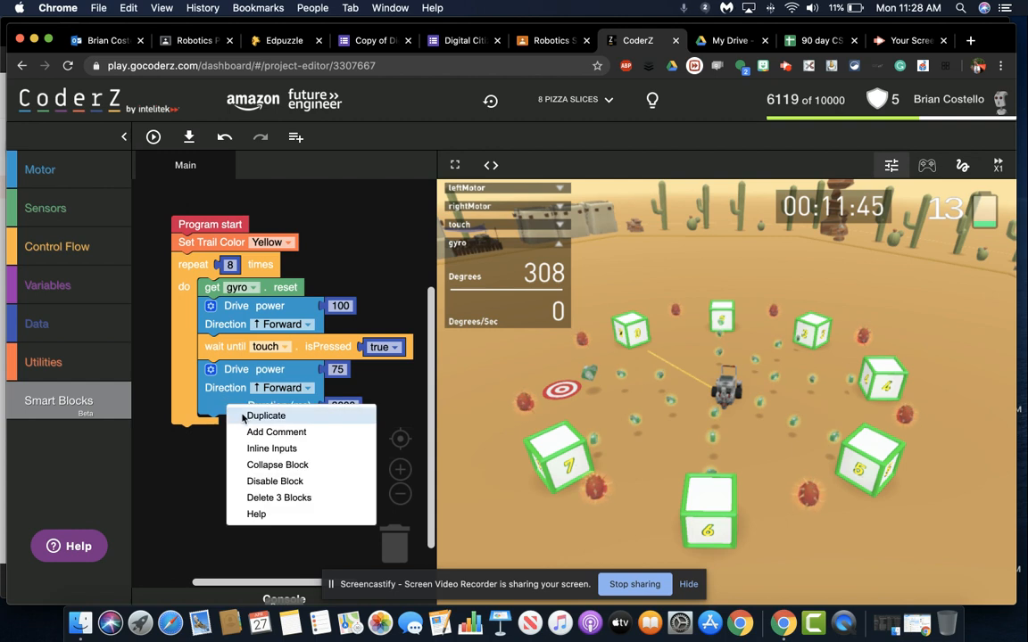
Step: Duplicate the 75-power Drive and make the original go Backward for 3000 ms
{"action": "left_click", "coordinate": [264, 414]}
{"action": "type", "text": "15"}
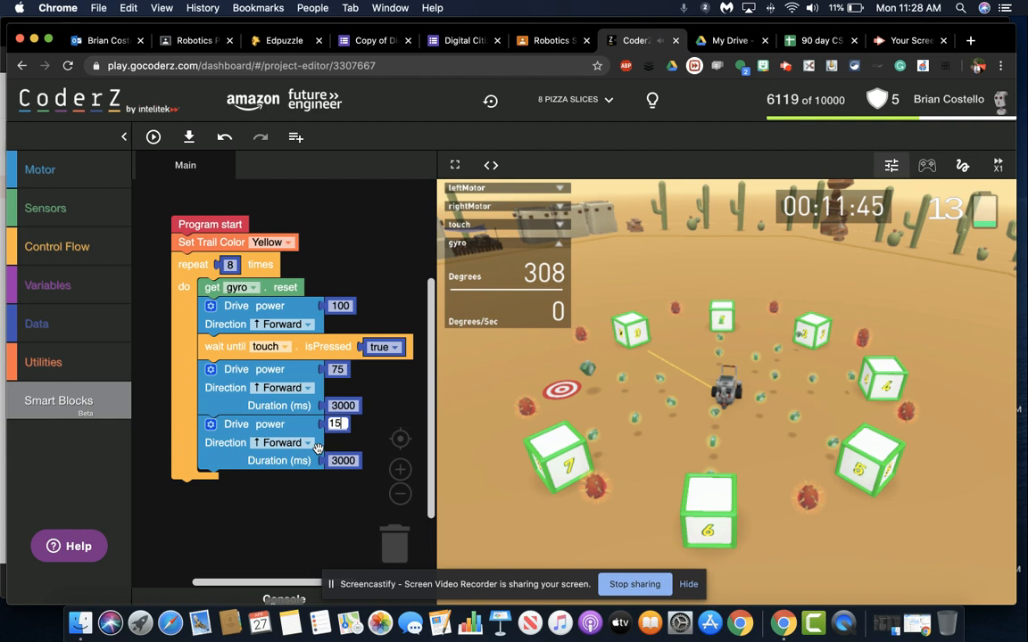
{"action": "left_click", "coordinate": [307, 443]}
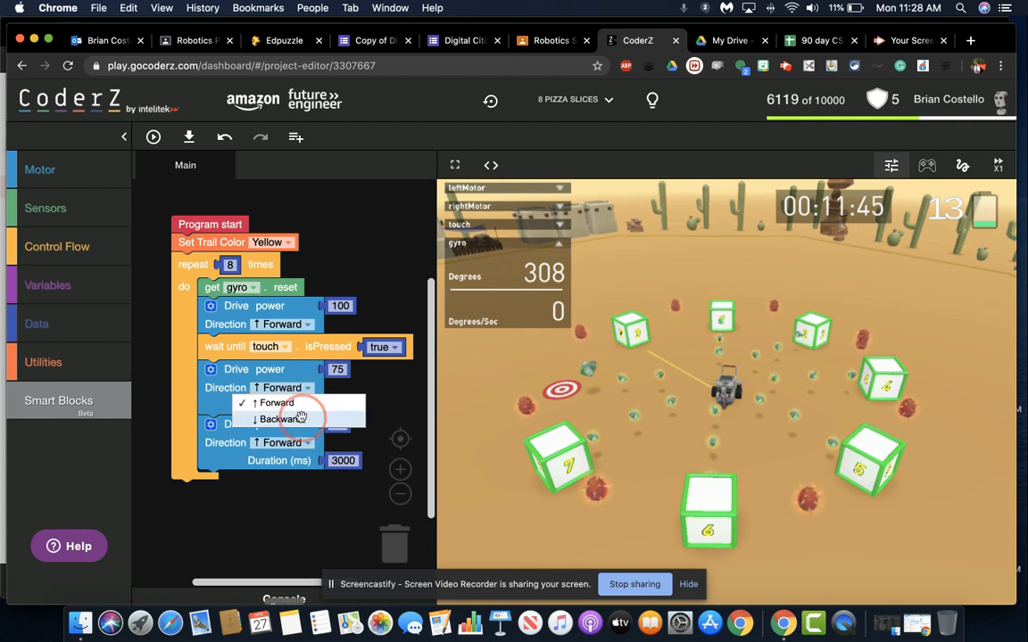
{"action": "left_click", "coordinate": [282, 419]}
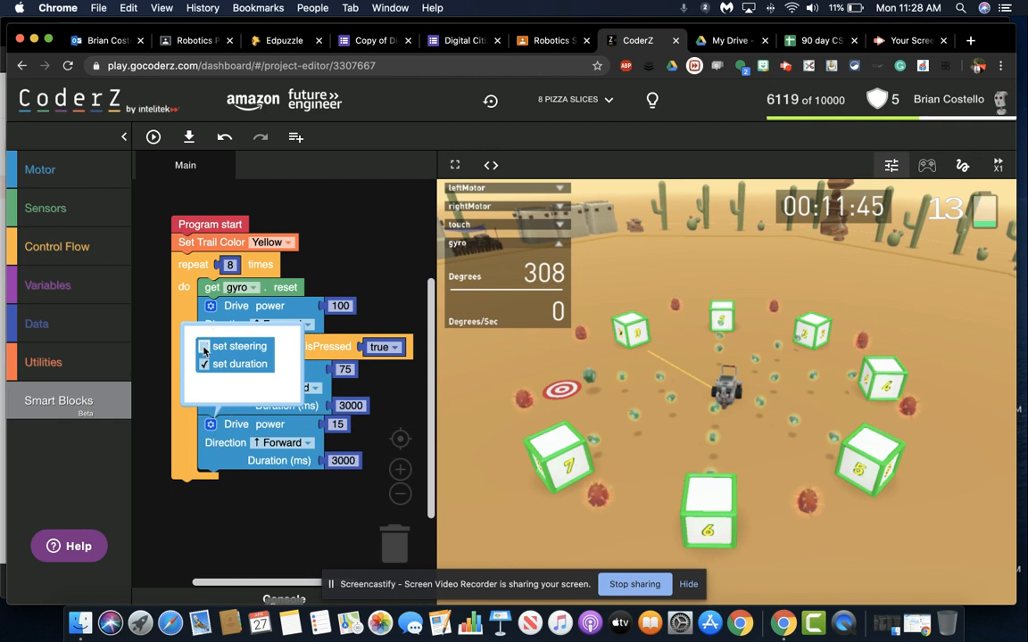
Step: Give the copied drive Steering 100 instead of duration and add a wait-until gyro block
{"action": "left_click", "coordinate": [203, 346]}
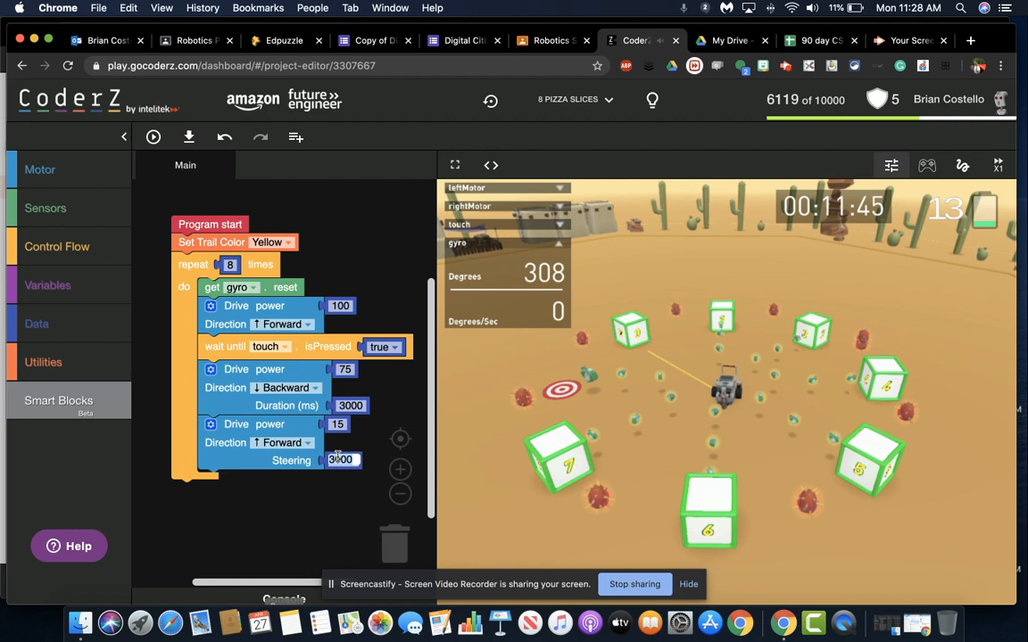
{"action": "type", "text": "100"}
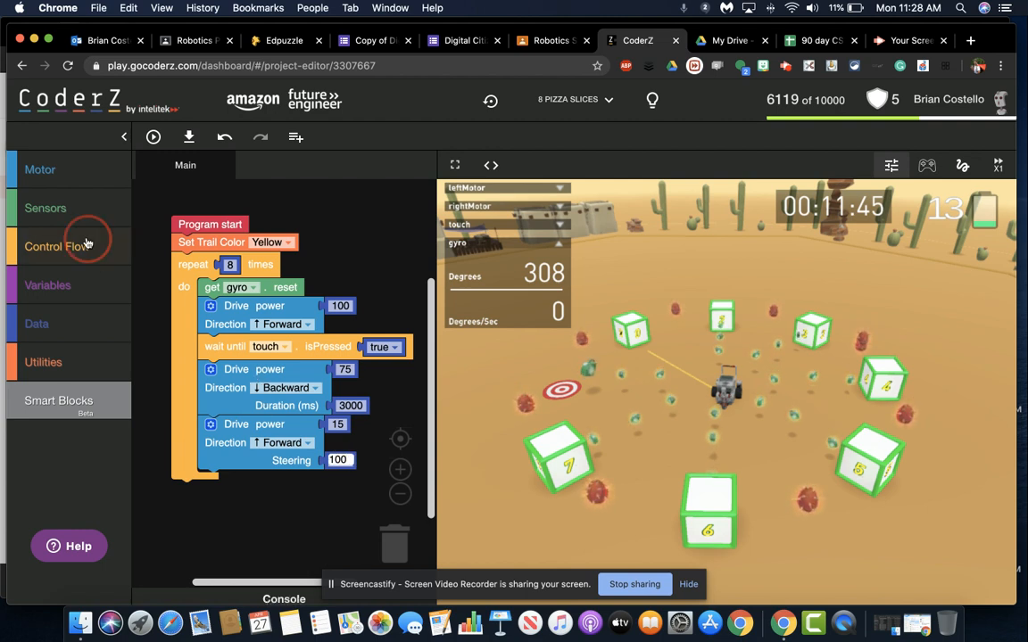
{"action": "left_click", "coordinate": [58, 246]}
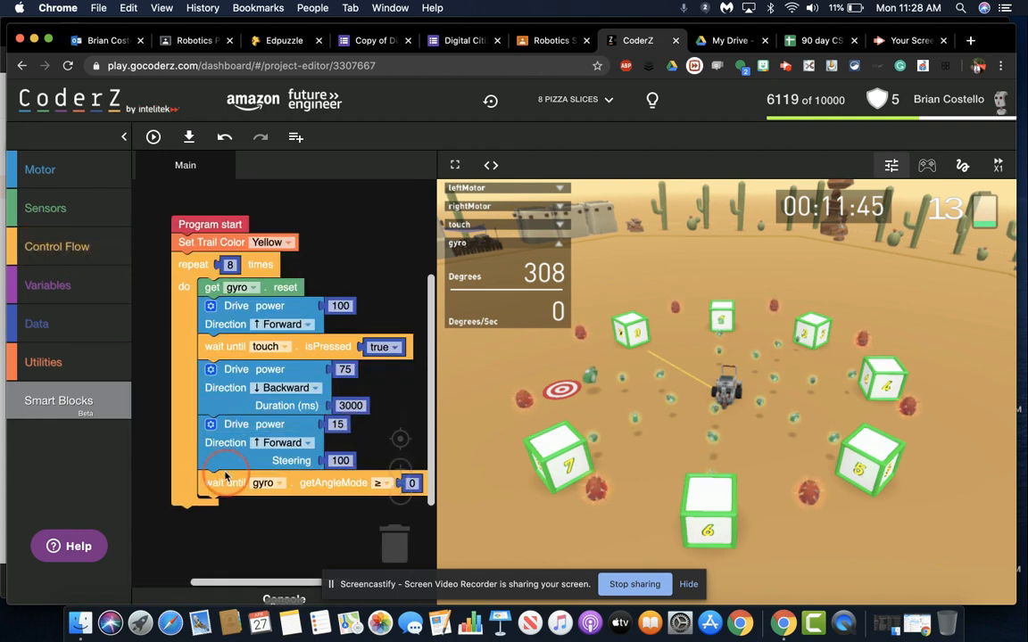
Step: Set the gyro wait to s angle mode at -43 and run the simulation
{"action": "left_click", "coordinate": [378, 482]}
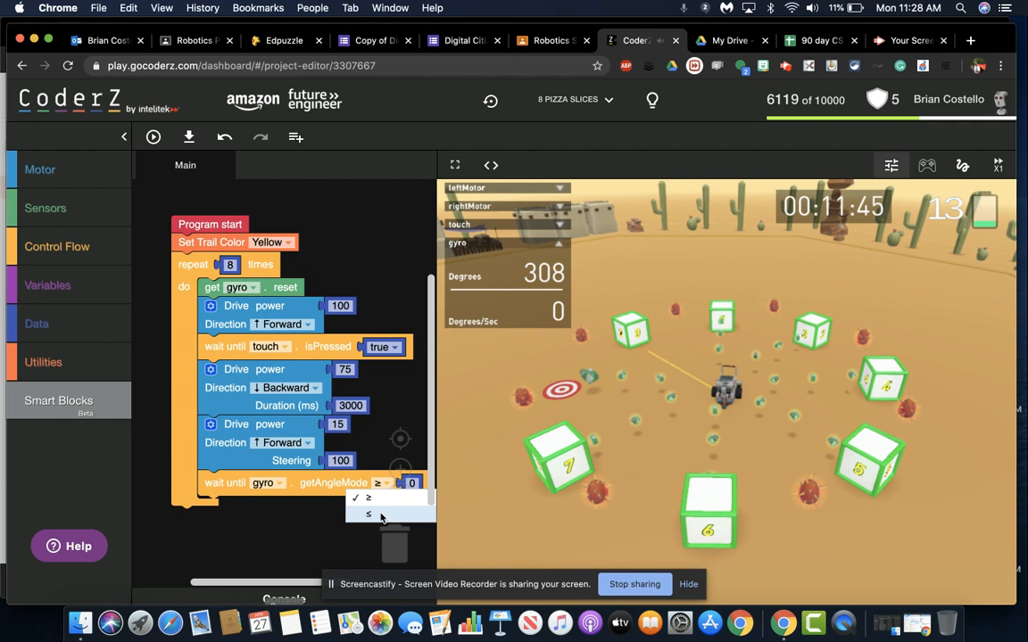
{"action": "left_click", "coordinate": [367, 514]}
{"action": "type", "text": "-43"}
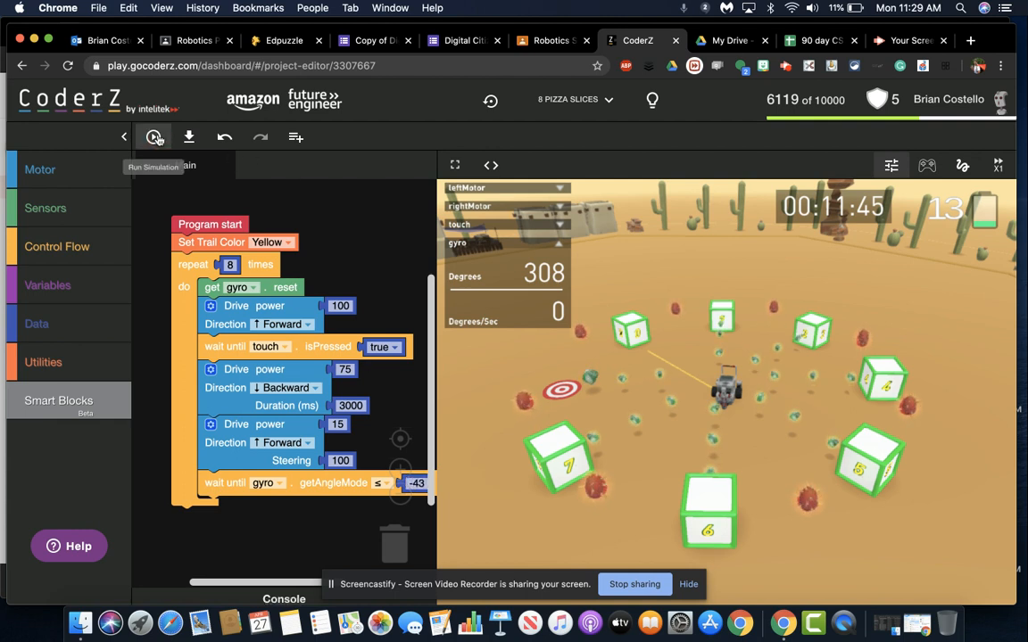
{"action": "left_click", "coordinate": [154, 135]}
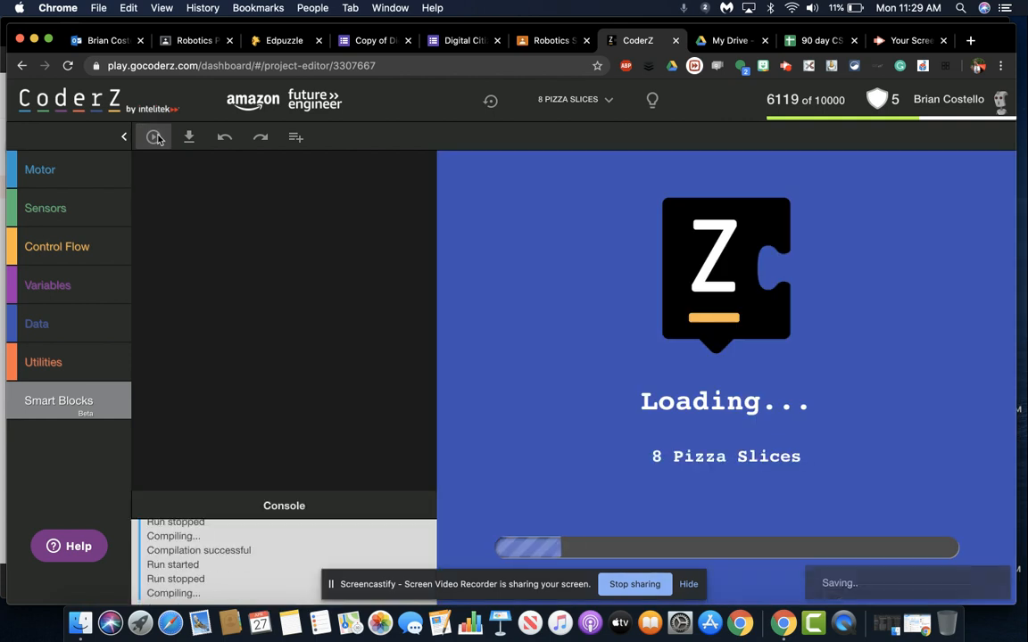
{"action": "left_click", "coordinate": [154, 136]}
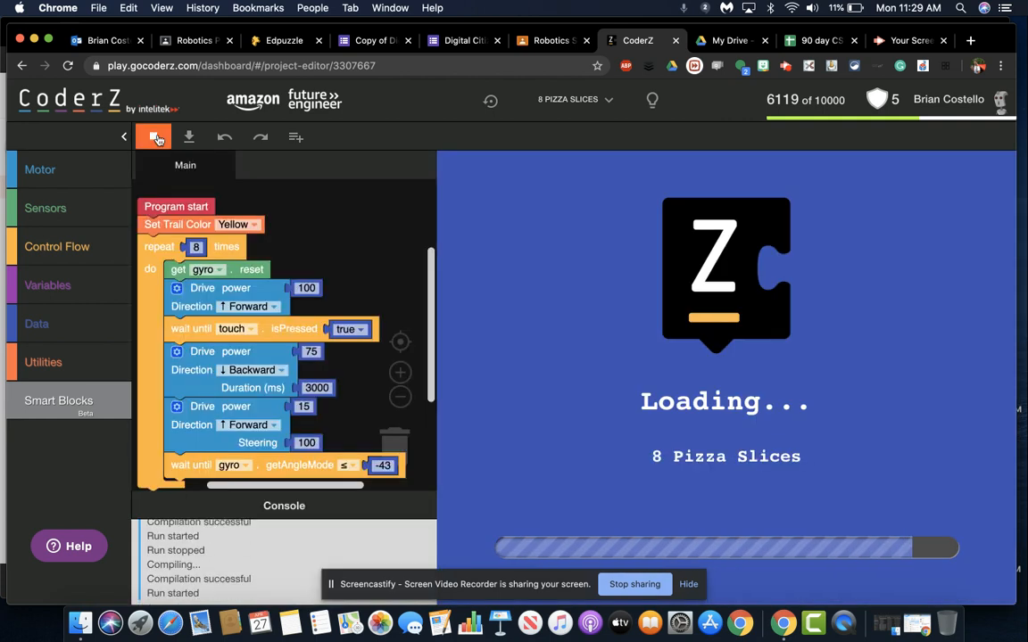